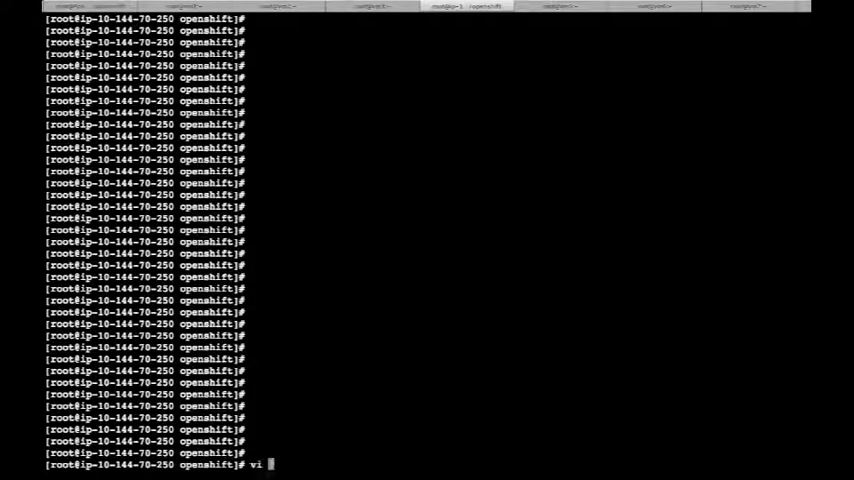
# Edit the Ansible group variables file group_vars/all in vi
pyautogui.write('group_vars/all')
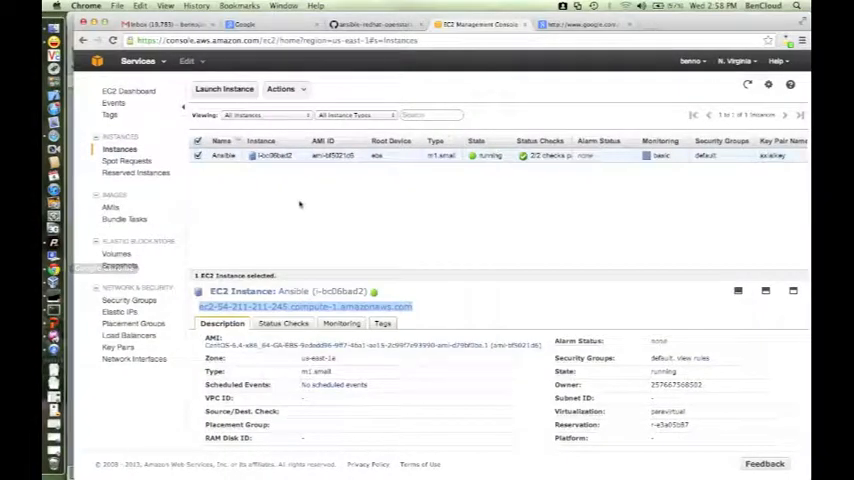
pyautogui.moveTo(540, 190)
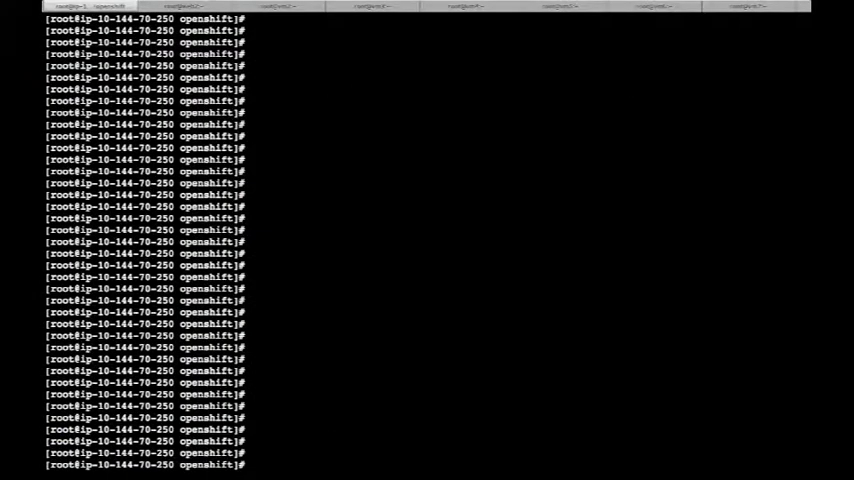
# Run ansible-playbook -i ec2hosts ec2.yml -e id=openshift to provision the EC2 cluster
pyautogui.write('ansible')
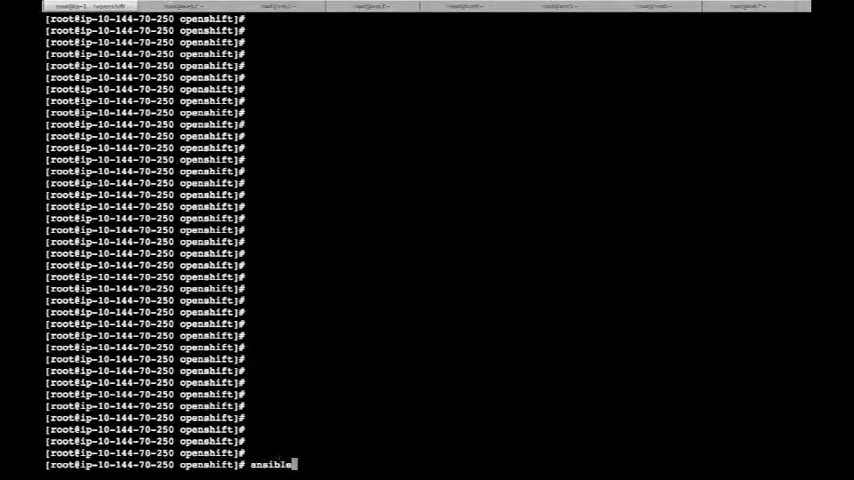
pyautogui.write('-playbook -i')
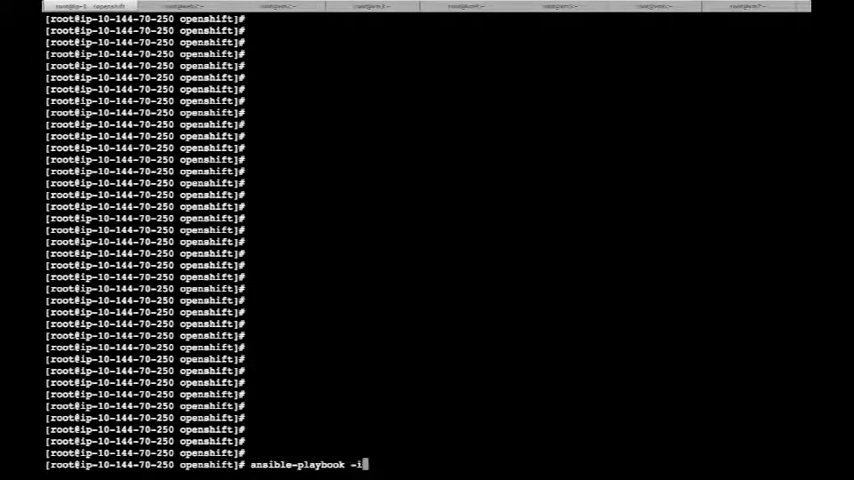
pyautogui.write('ec2hosts')
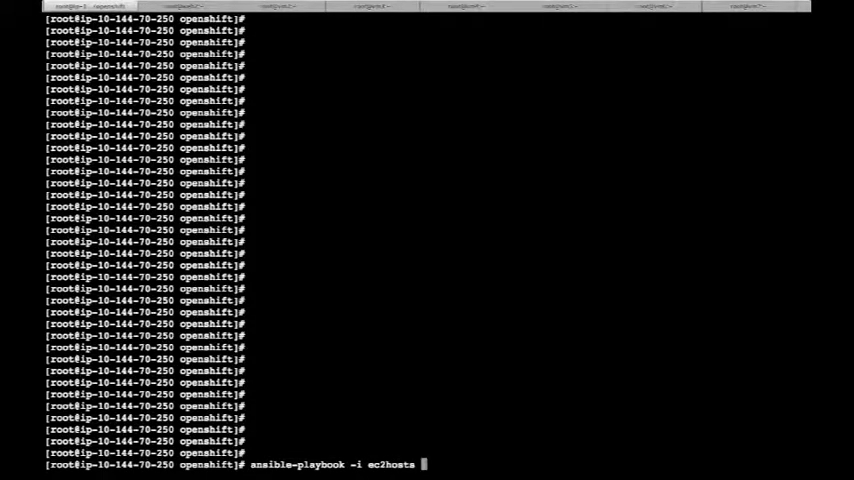
pyautogui.write('ec2.yml')
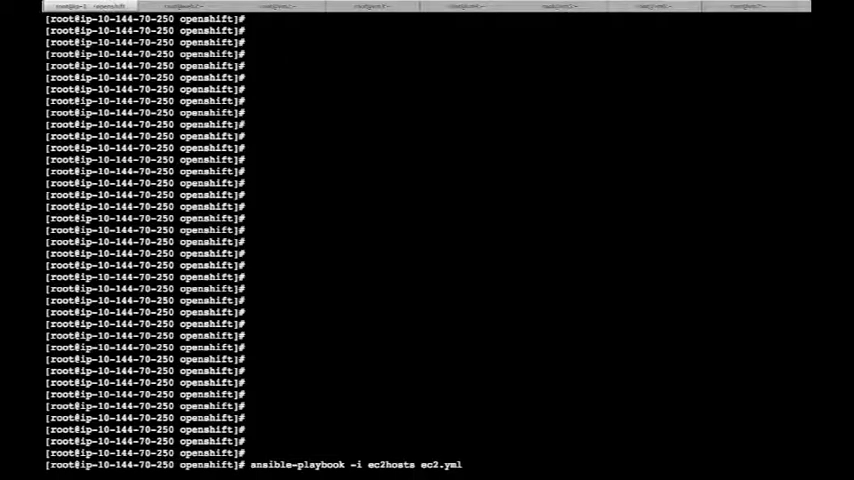
pyautogui.write('-e')
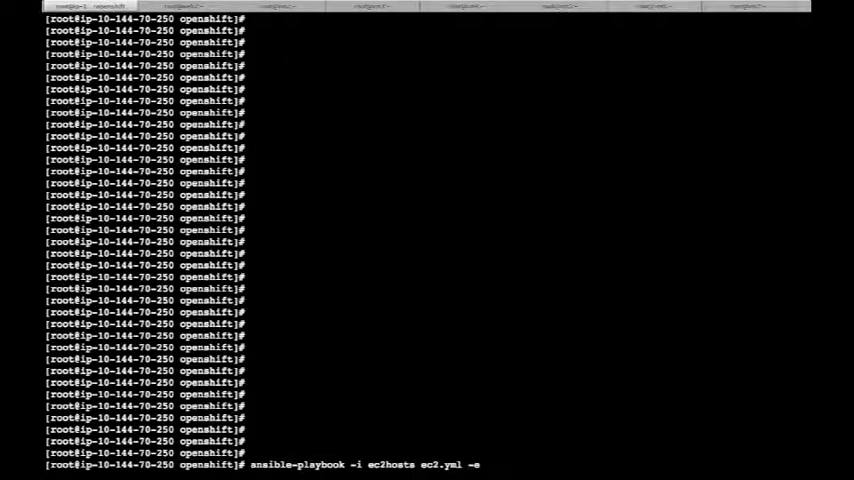
pyautogui.write('id=op')
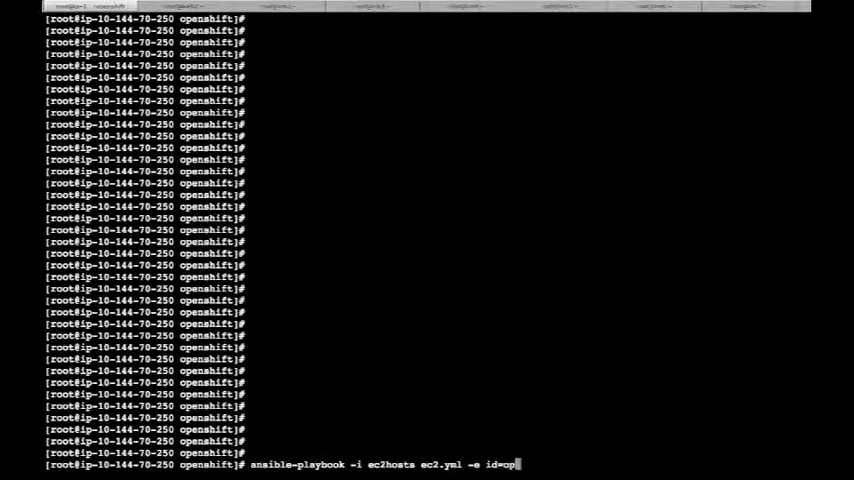
pyautogui.write('enshift')
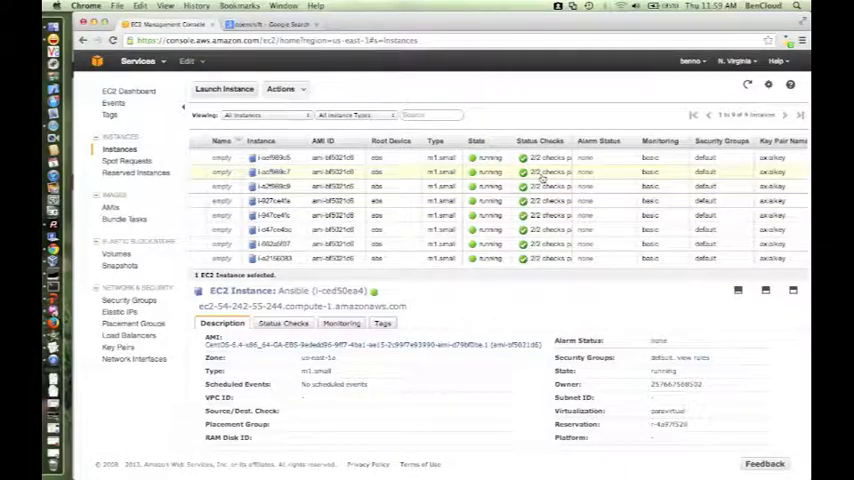
# Inspect two newly launched instances and show one's tags with its openshift id
pyautogui.click(276, 172)
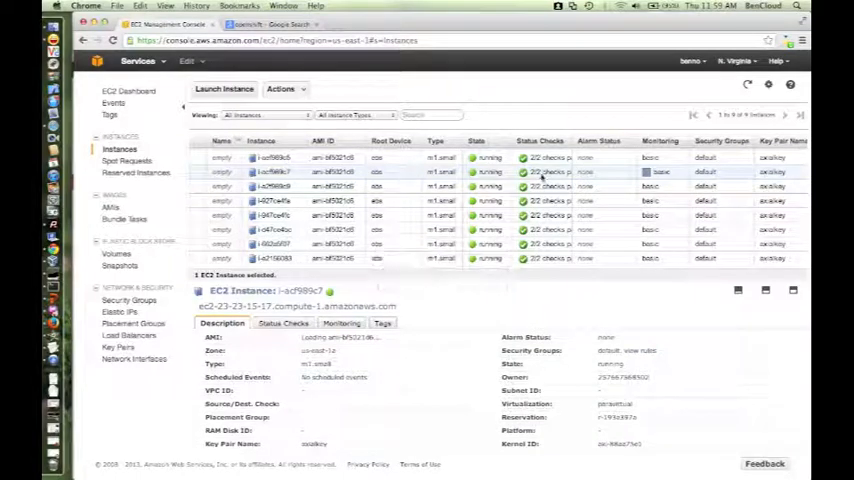
pyautogui.click(380, 324)
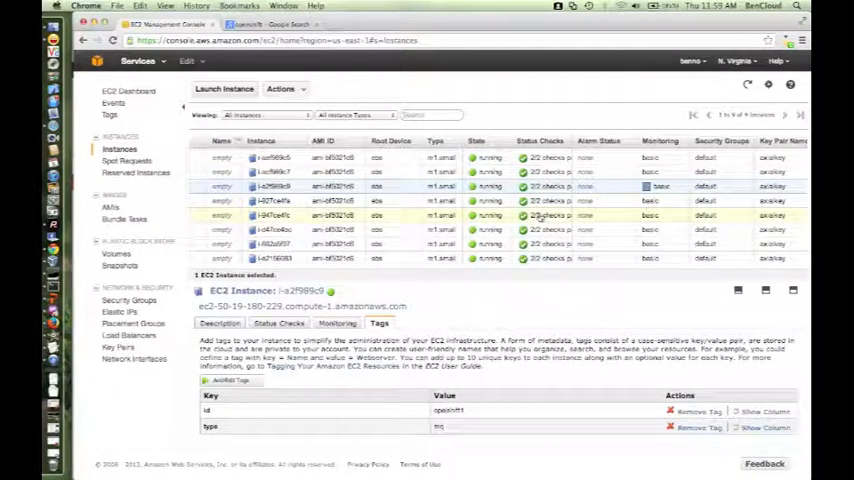
pyautogui.click(270, 216)
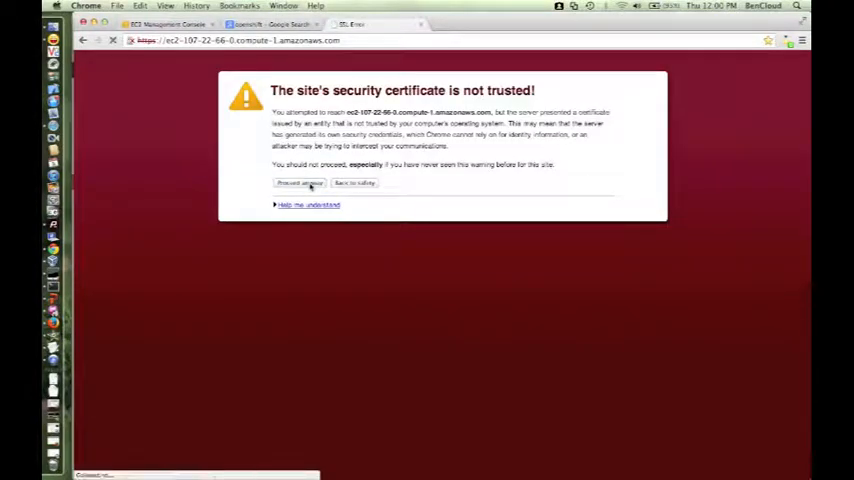
# Proceed past the certificate warning and log in to the broker console as demo
pyautogui.click(300, 184)
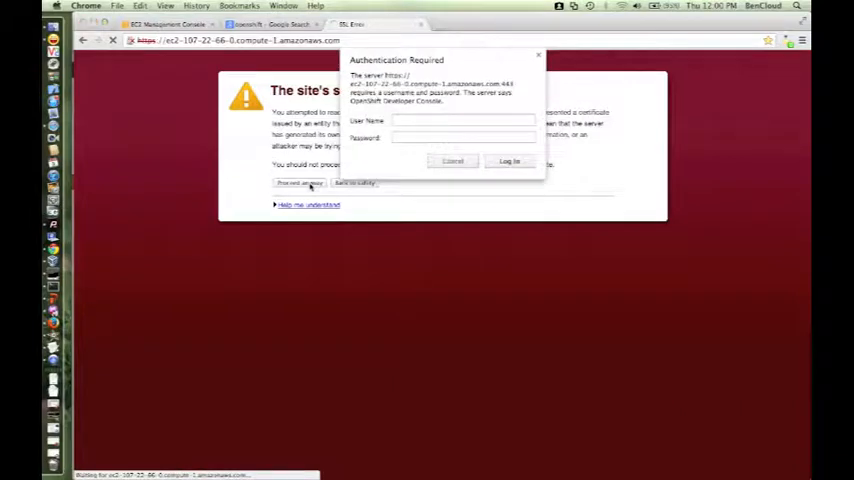
pyautogui.click(464, 120)
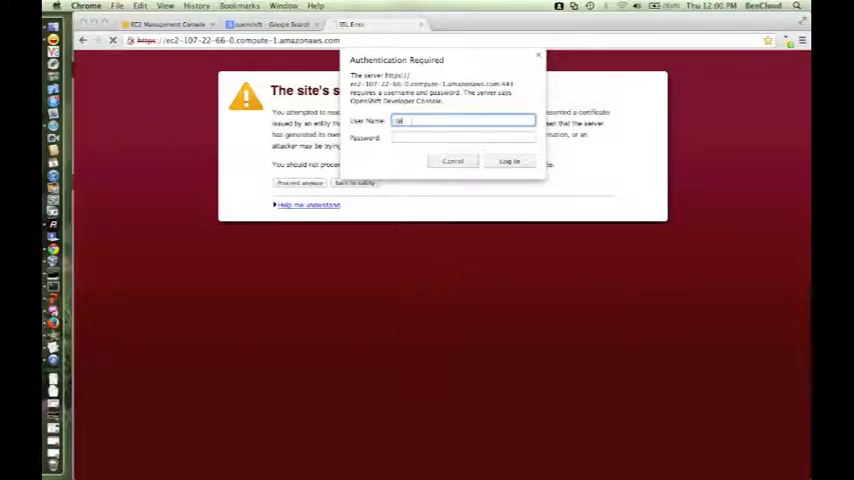
pyautogui.write('demo')
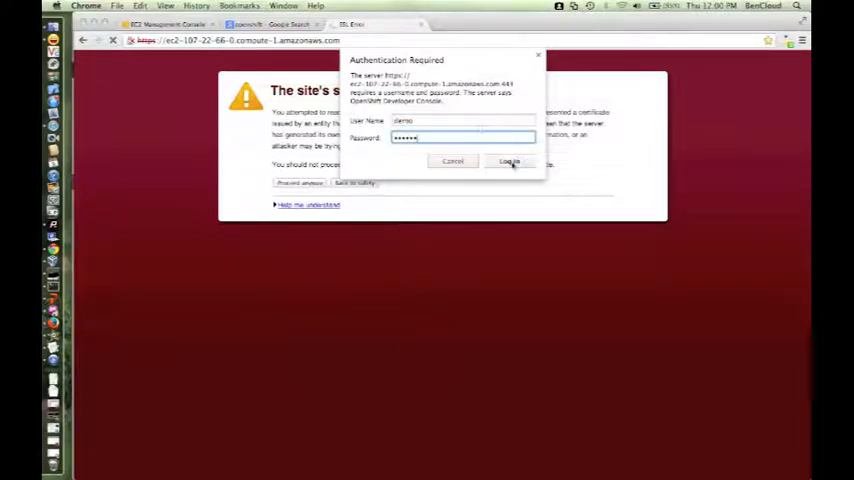
pyautogui.click(508, 160)
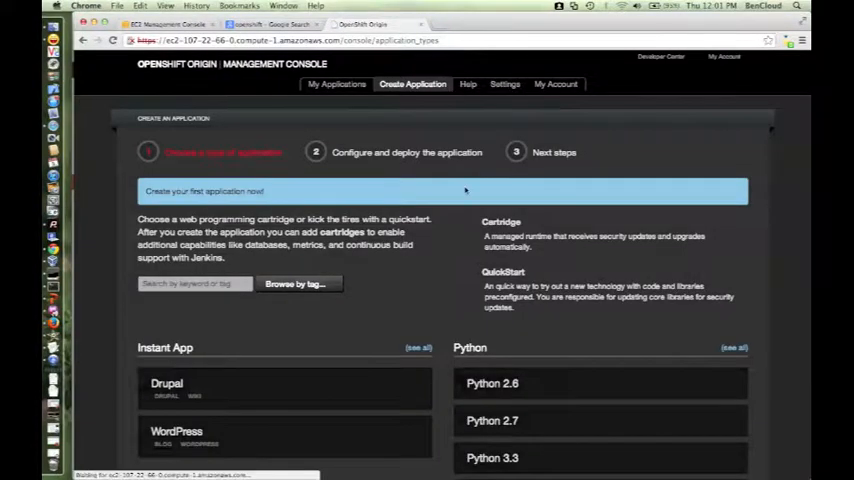
# Fill in the Python 2.6 application name pyapp1 and the domain ansible
pyautogui.scroll(-3)
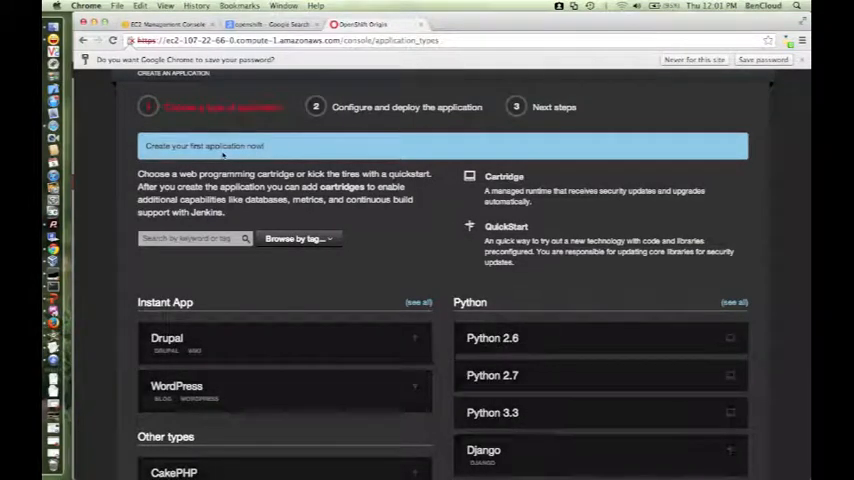
pyautogui.scroll(-3)
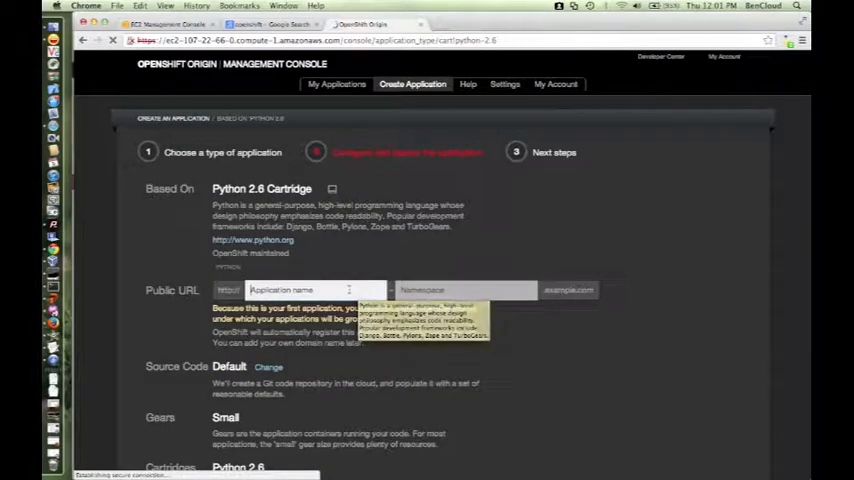
pyautogui.write('pyapp1')
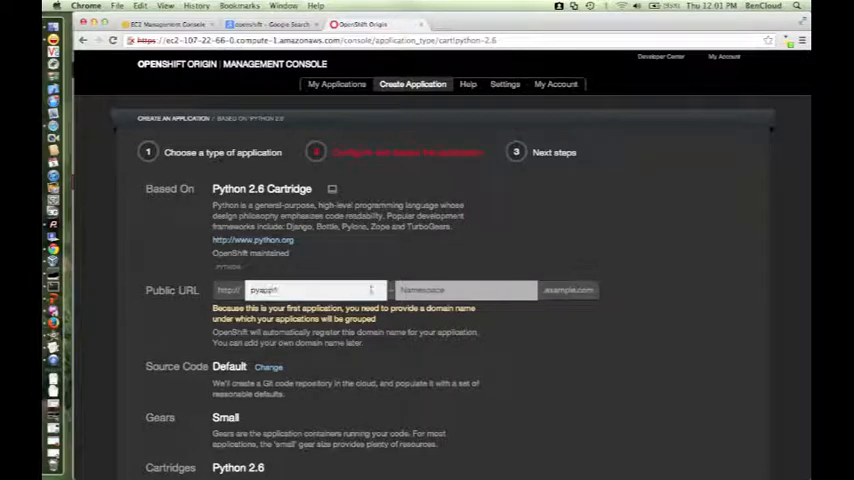
pyautogui.click(466, 290)
pyautogui.write('ansible')
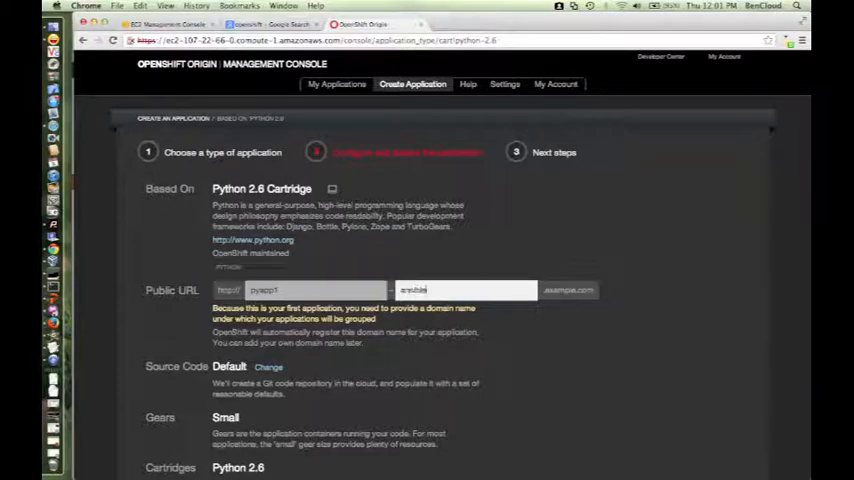
pyautogui.scroll(-3)
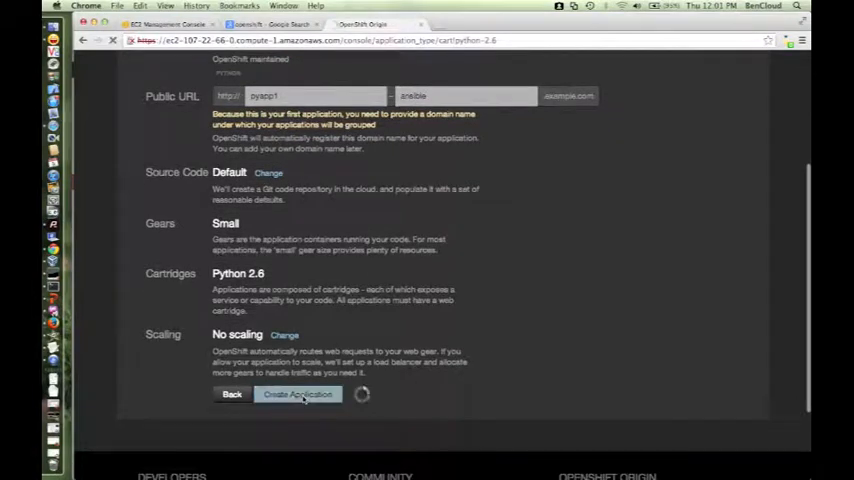
# Submit the pyapp1 application for creation, retrying while the page loads
pyautogui.click(296, 392)
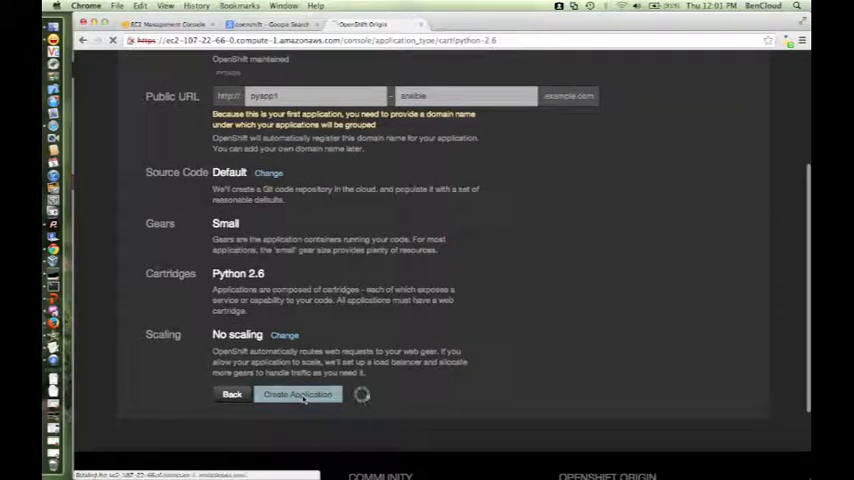
pyautogui.click(298, 392)
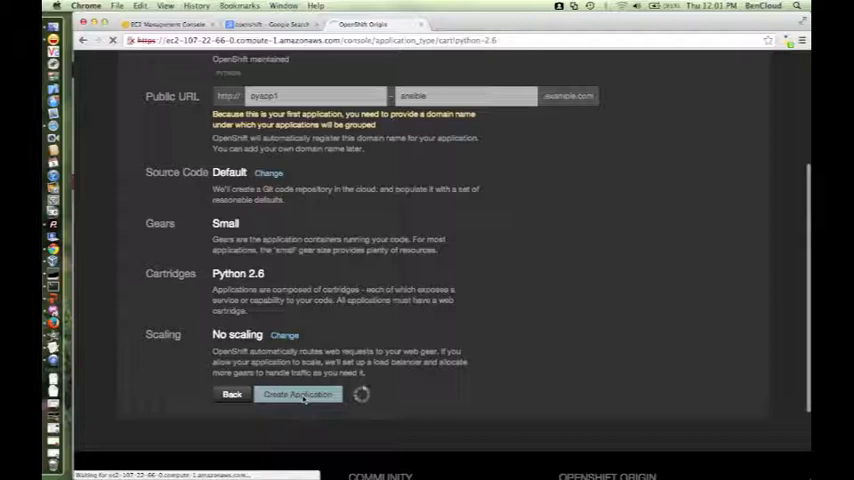
pyautogui.click(298, 392)
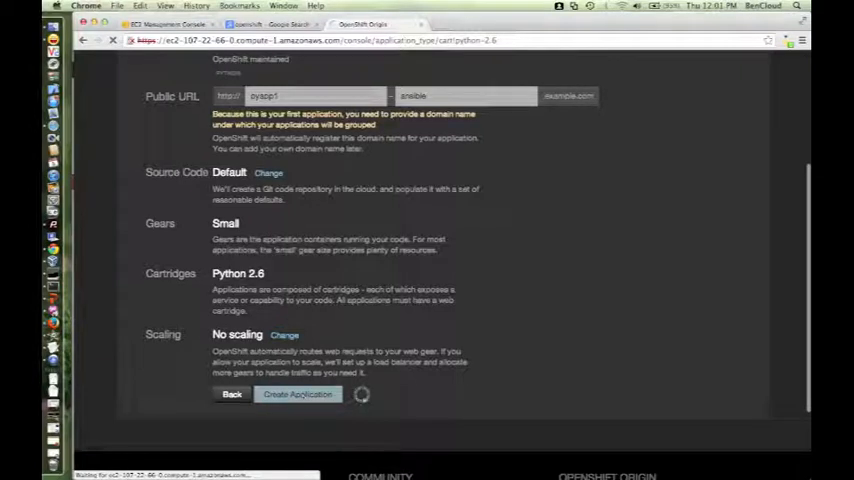
pyautogui.click(160, 24)
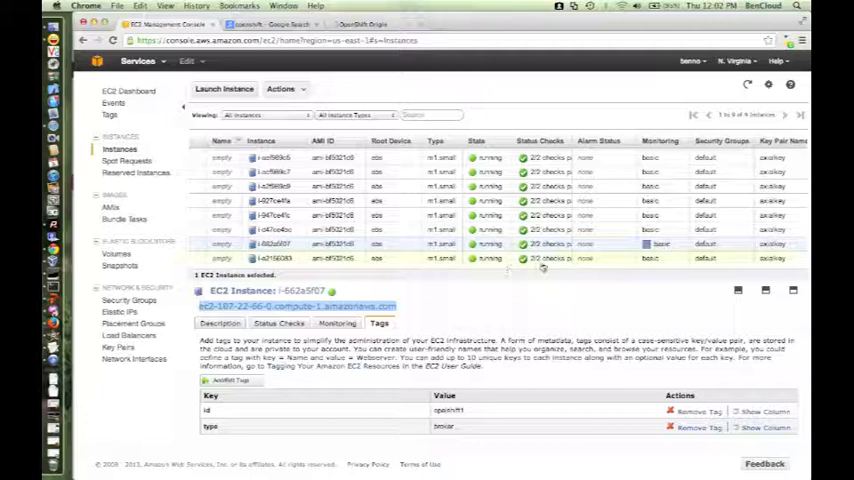
pyautogui.moveTo(544, 268)
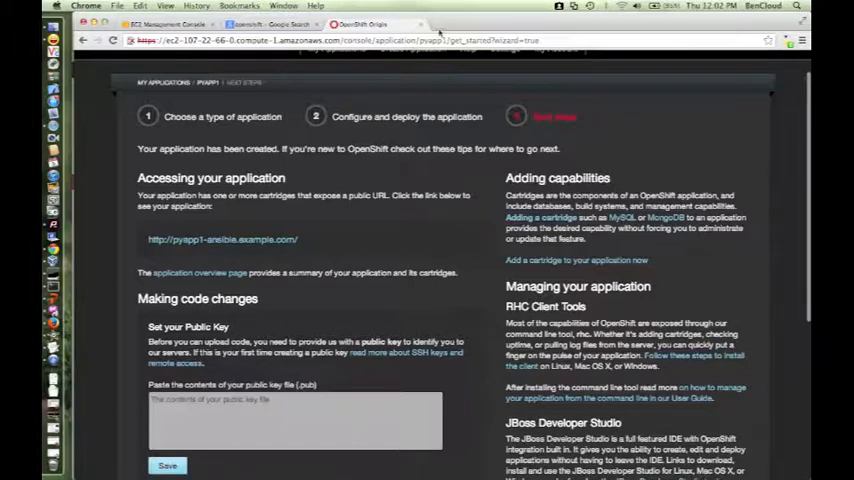
pyautogui.click(444, 24)
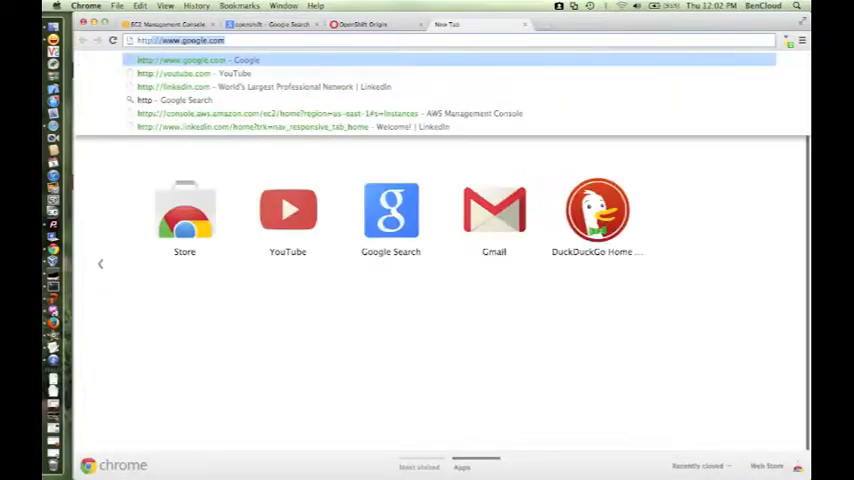
pyautogui.write('https://')
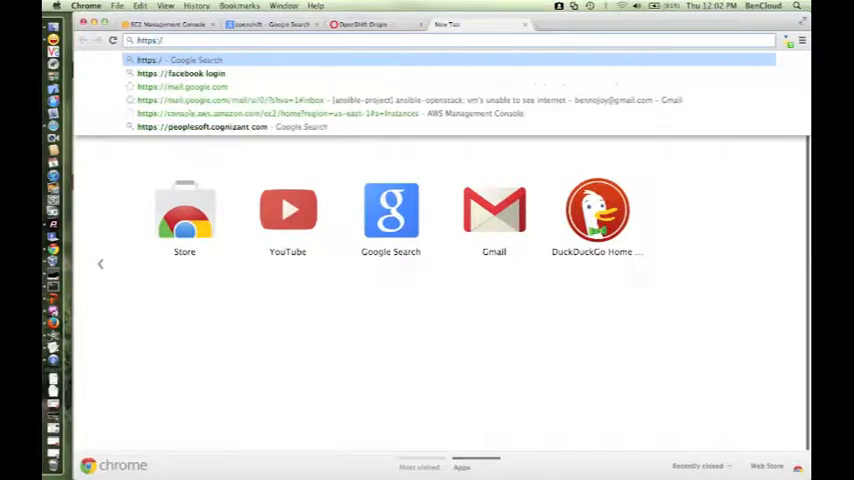
pyautogui.write('ec2-54-211-208-77.compute-1.amazonaws.com')
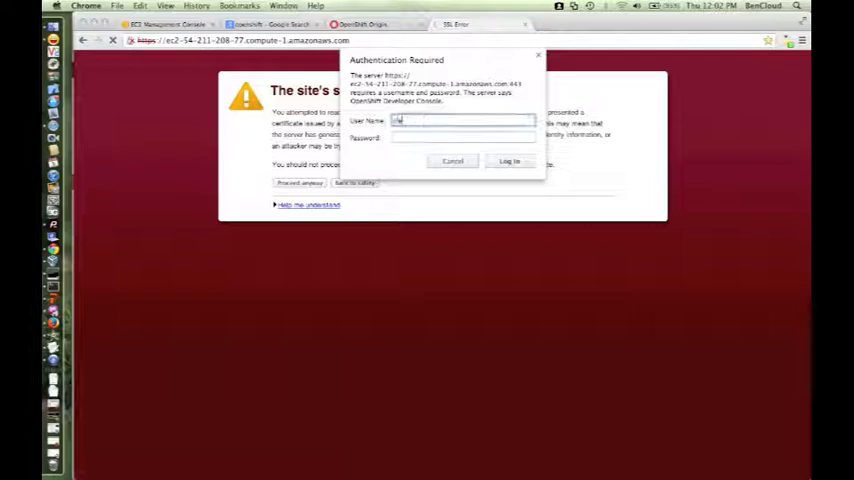
pyautogui.write('demo')
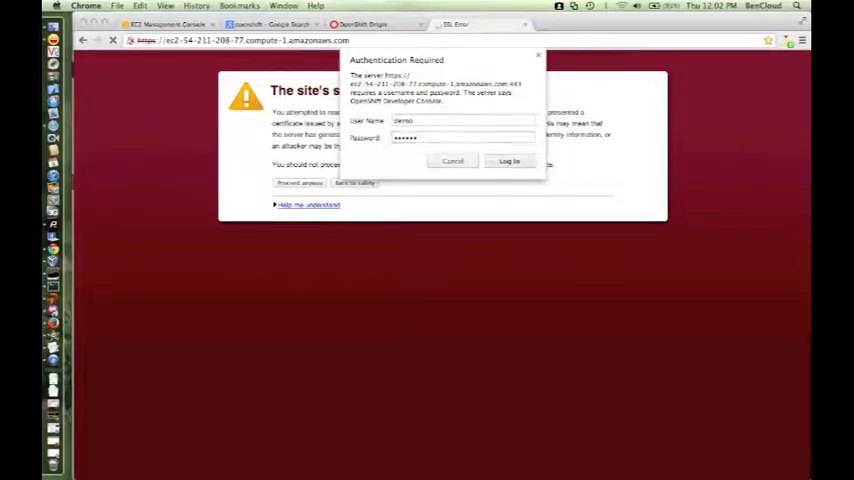
pyautogui.click(508, 160)
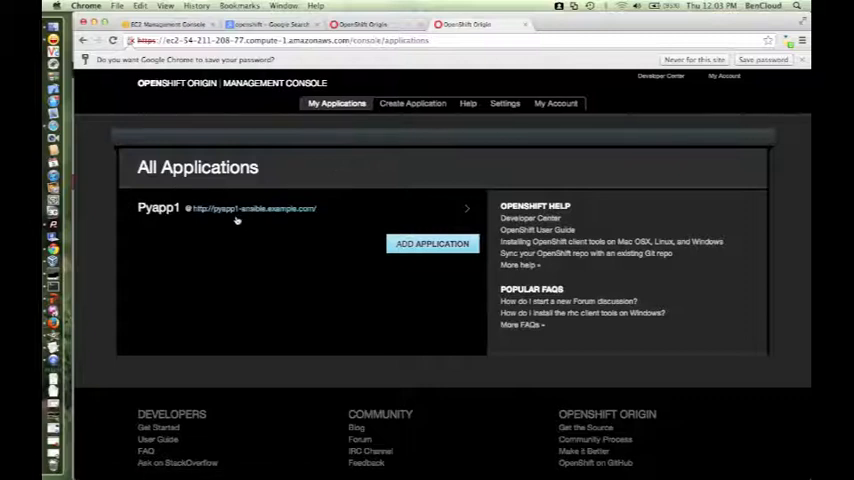
pyautogui.moveTo(158, 220)
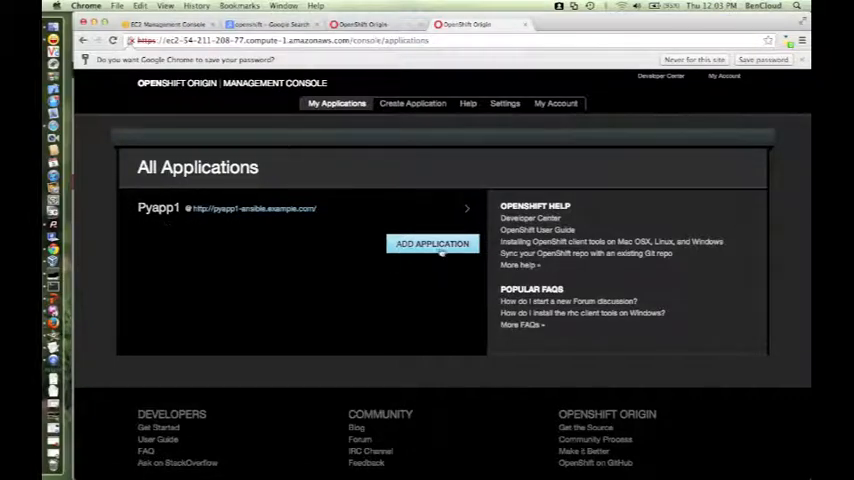
# Add a second Python 2.6 application with its public URL name and submit it
pyautogui.click(432, 244)
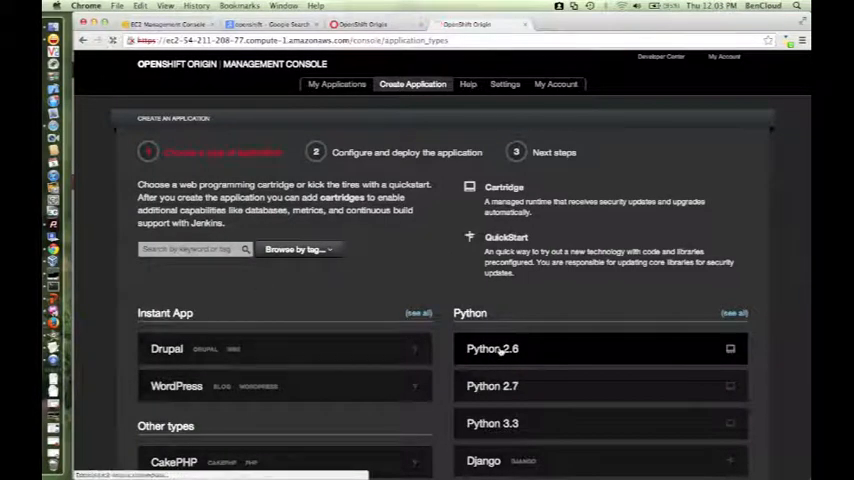
pyautogui.click(600, 348)
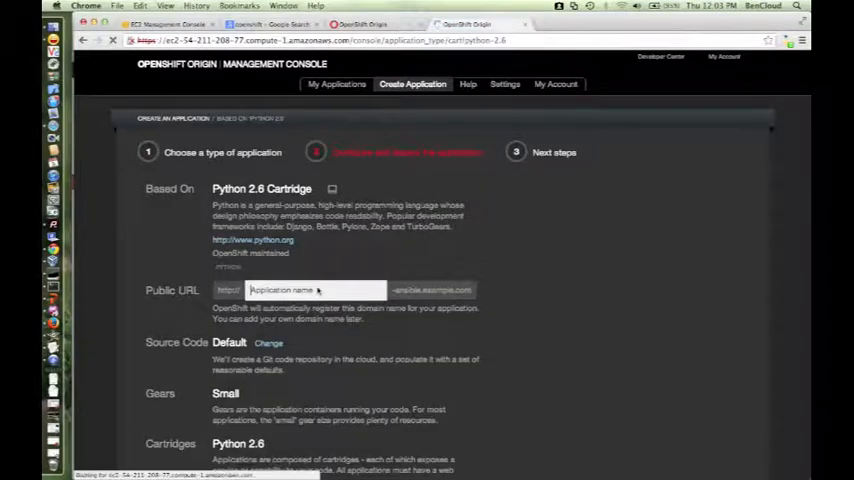
pyautogui.write('pyapp1')
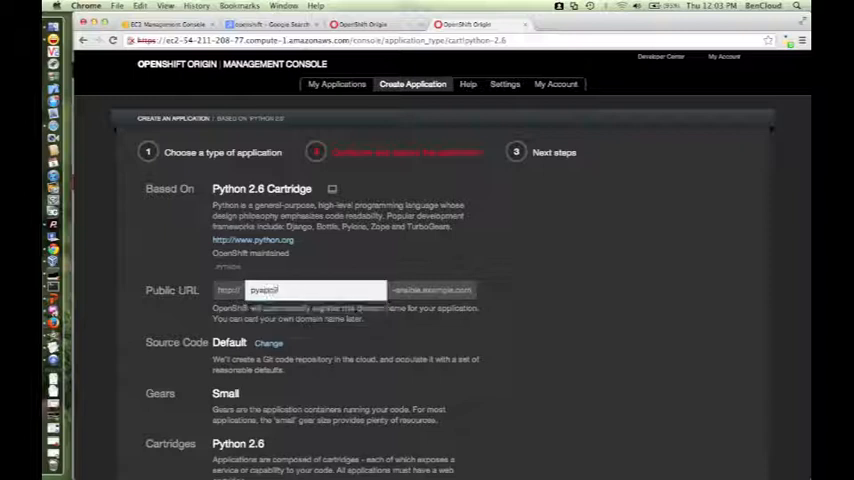
pyautogui.scroll(-3)
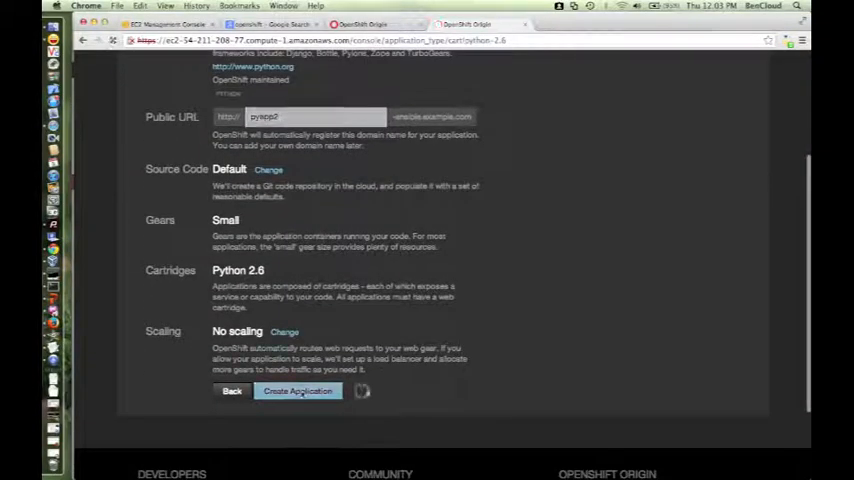
pyautogui.click(296, 392)
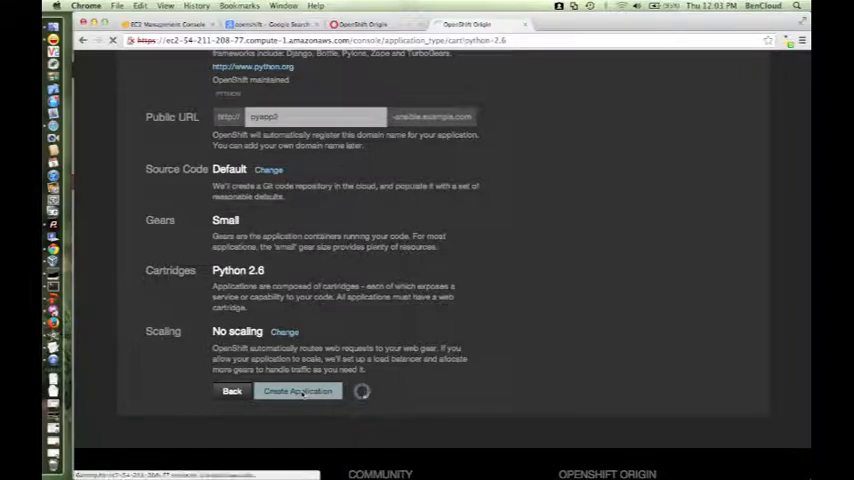
pyautogui.click(296, 390)
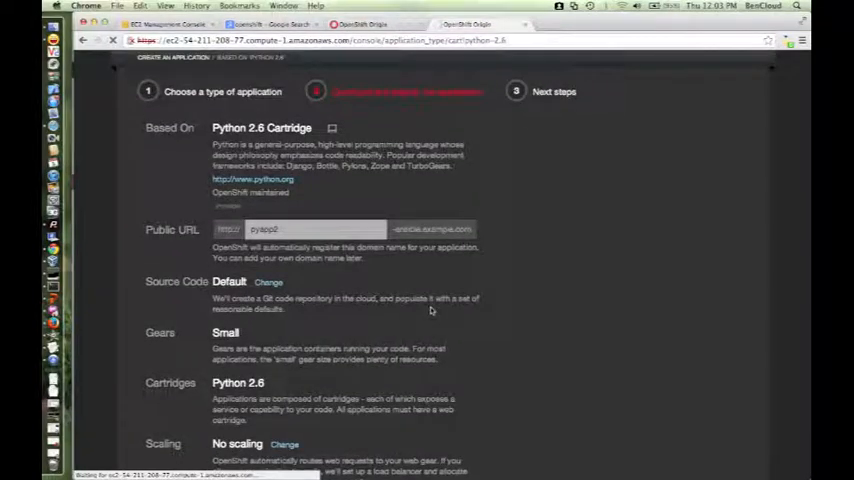
# Retry submitting the second application for creation from the bottom of the form
pyautogui.scroll(-3)
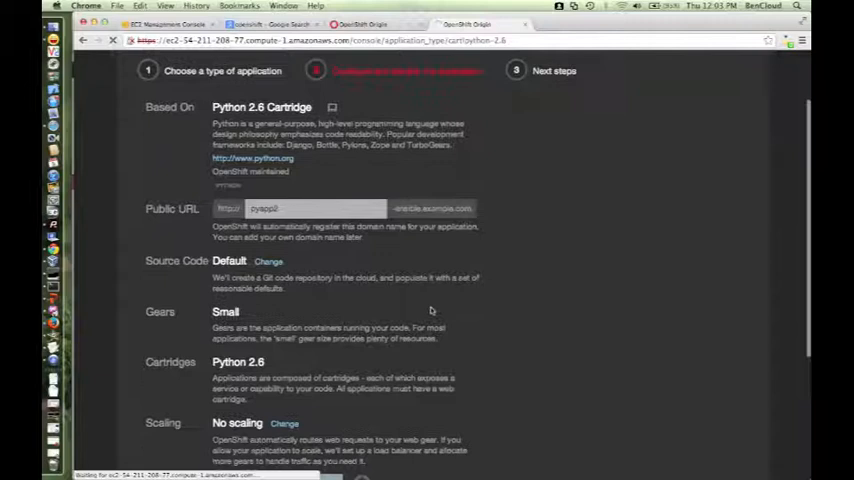
pyautogui.scroll(-3)
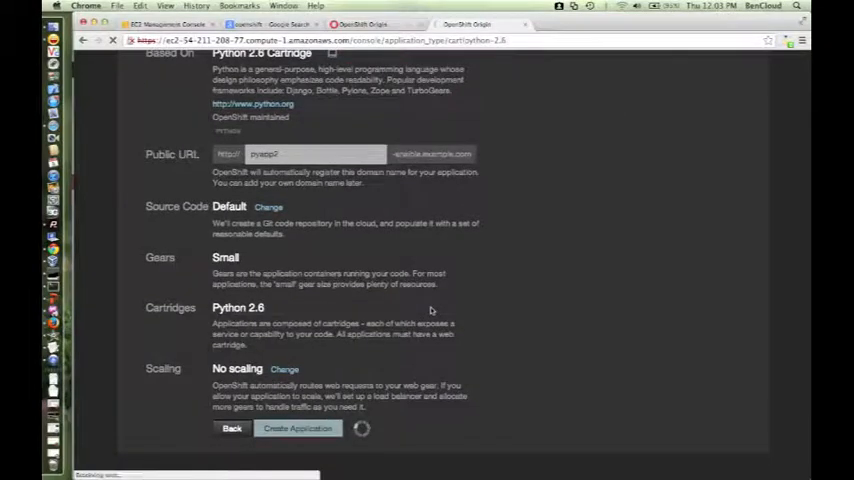
pyautogui.click(298, 428)
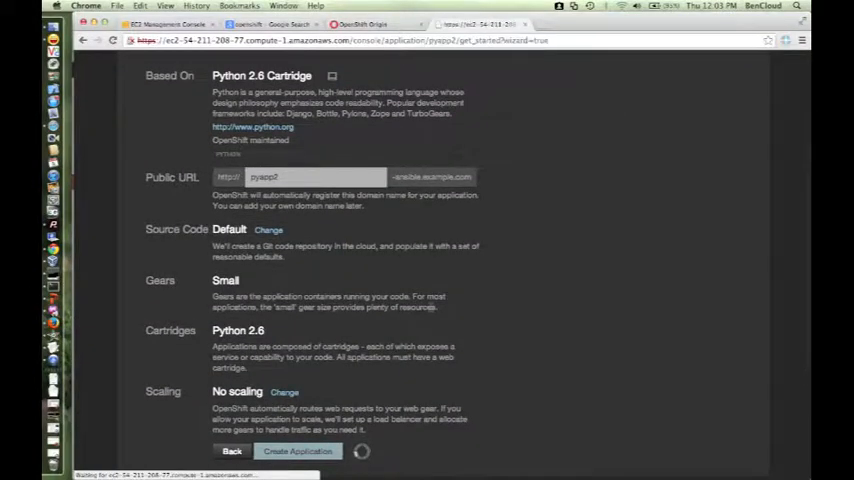
pyautogui.click(298, 452)
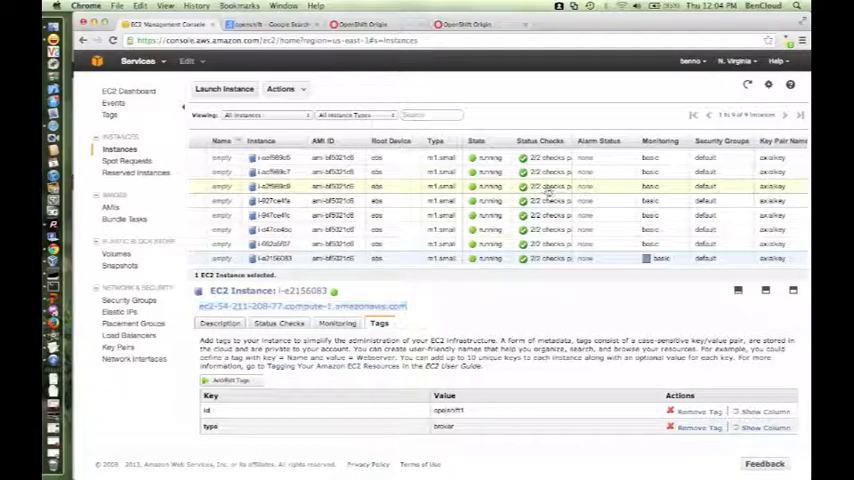
# Show another cluster instance's details with its public DNS and tags
pyautogui.click(260, 186)
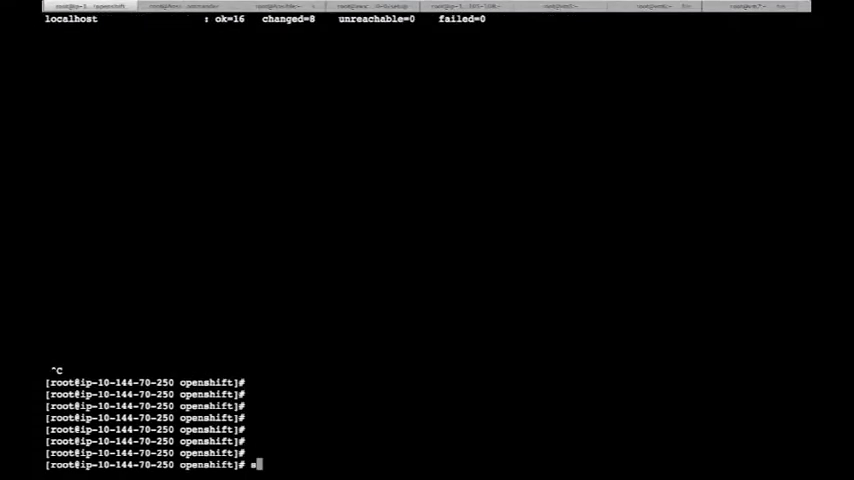
pyautogui.write('ssh')
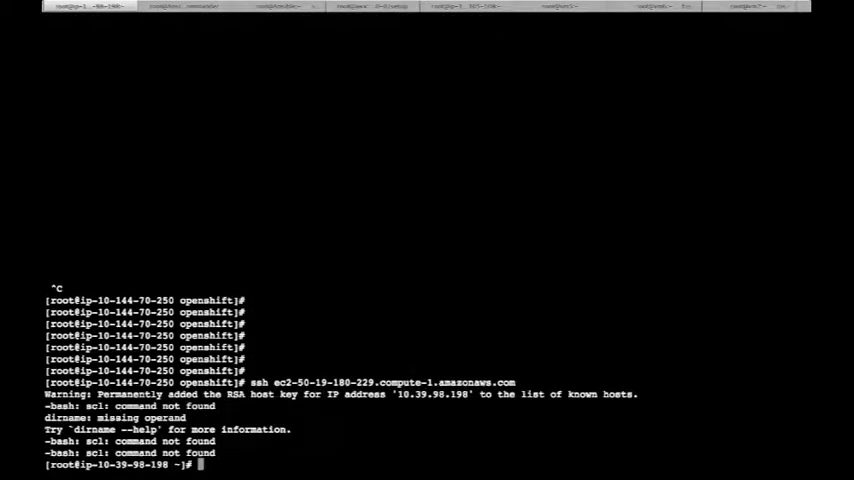
pyautogui.press('Return')
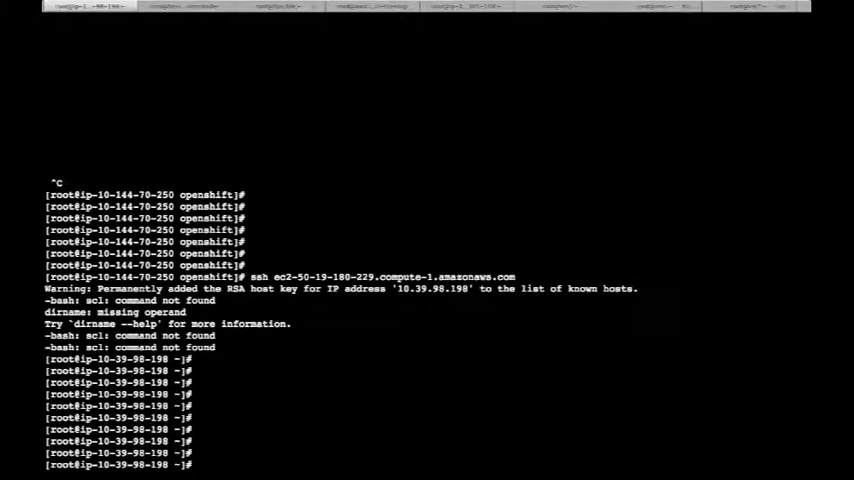
# Stop the mongod and activemq services via their /etc/init.d scripts
pyautogui.write('/etc/:')
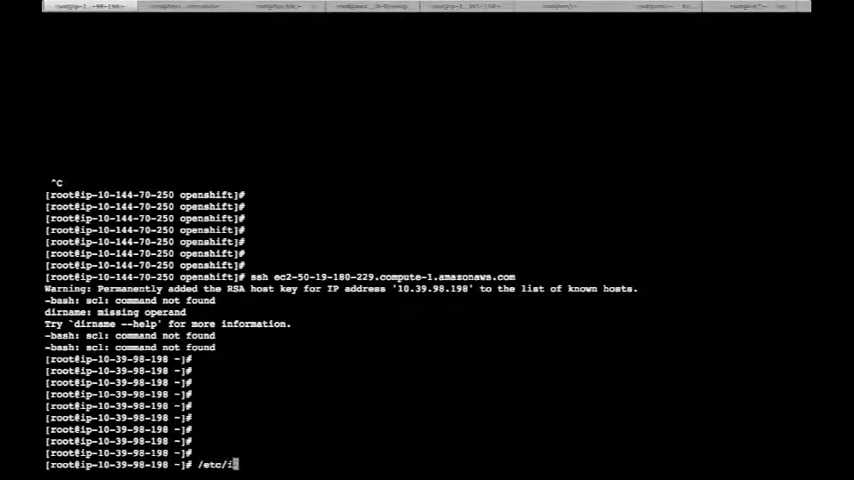
pyautogui.write('init.d/')
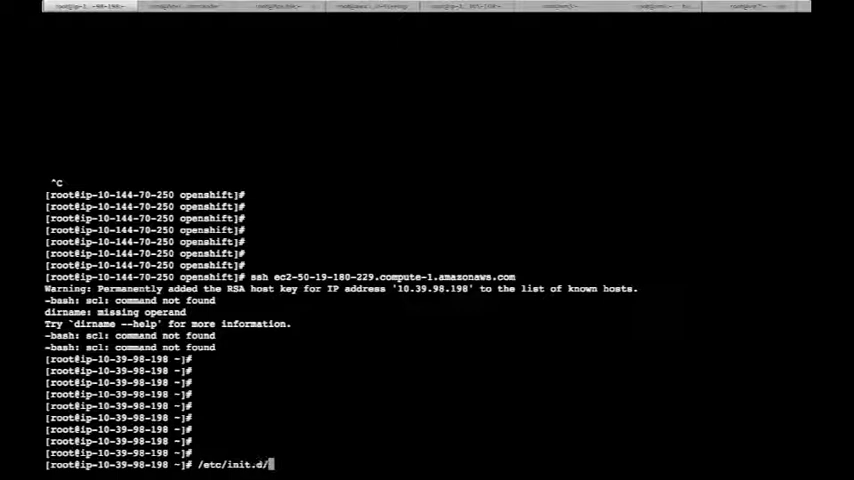
pyautogui.write('mongod')
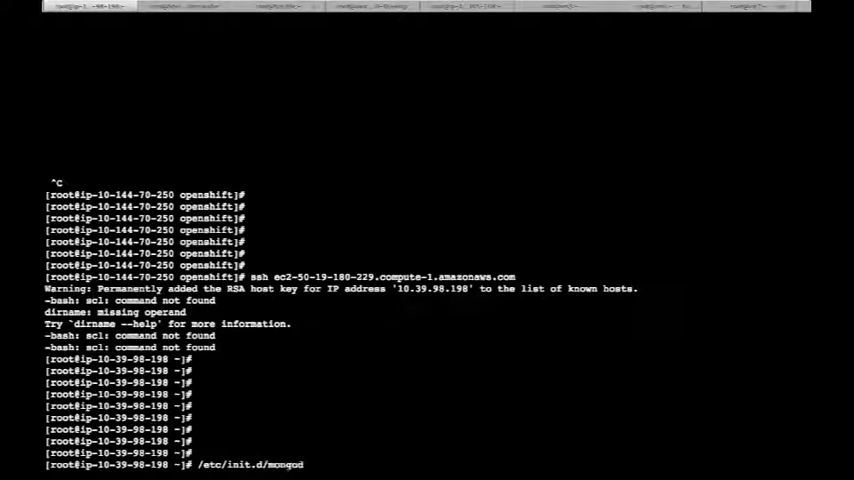
pyautogui.write('stop')
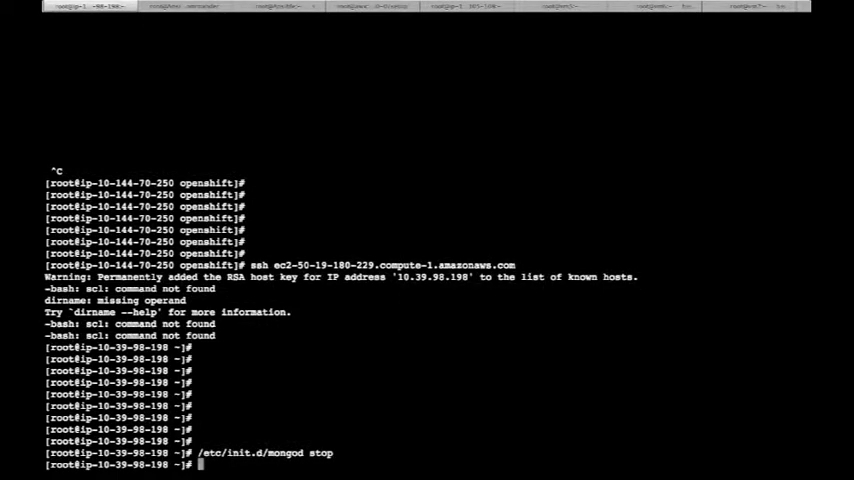
pyautogui.write('/etc/init.d/mongod stop')
pyautogui.write('/etc/init.d/activemq')
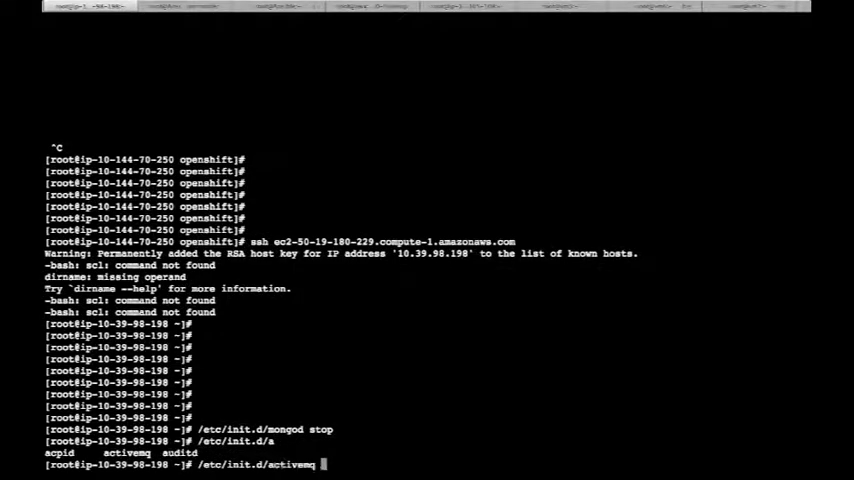
pyautogui.press('Return')
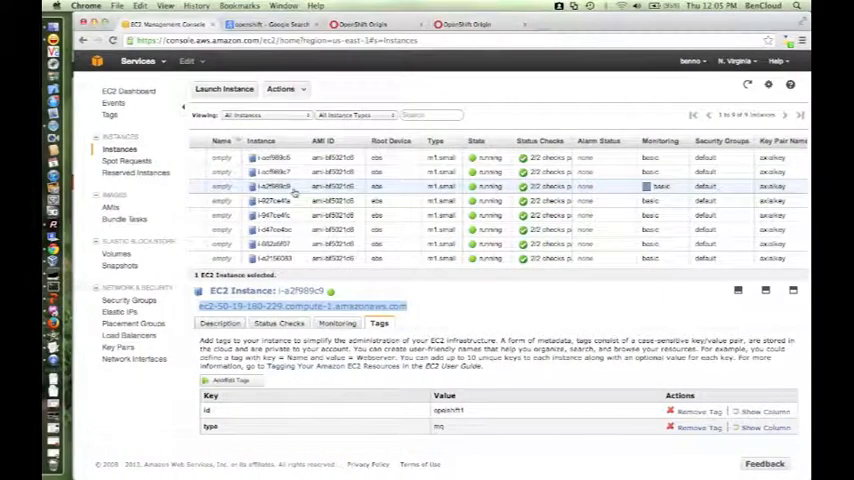
pyautogui.click(470, 24)
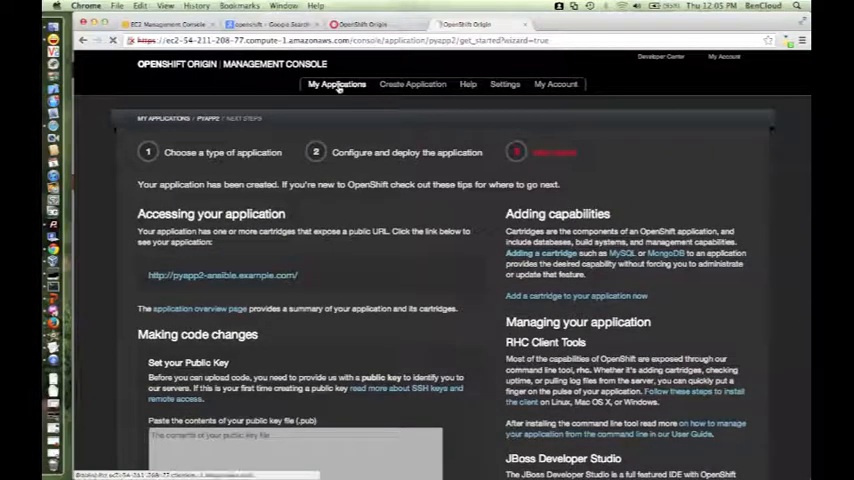
# Confirm pyapp1 and pyapp2 are listed, then start a new Python 2.6 application
pyautogui.click(336, 84)
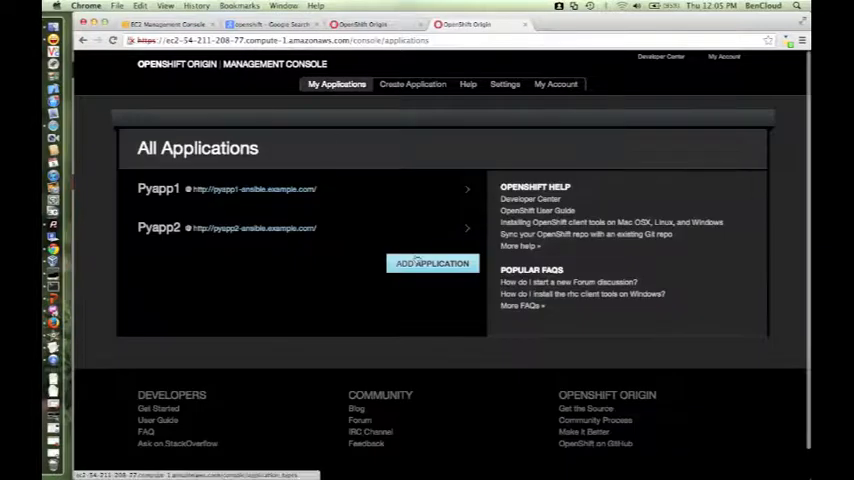
pyautogui.click(432, 264)
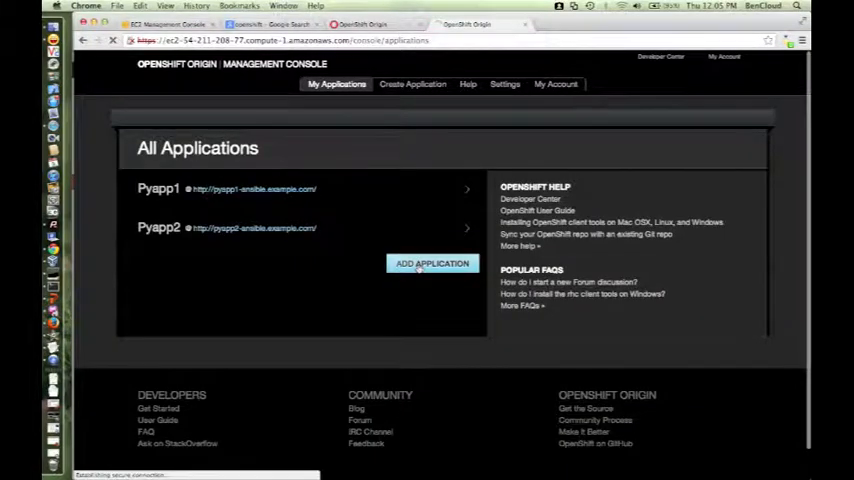
pyautogui.click(432, 264)
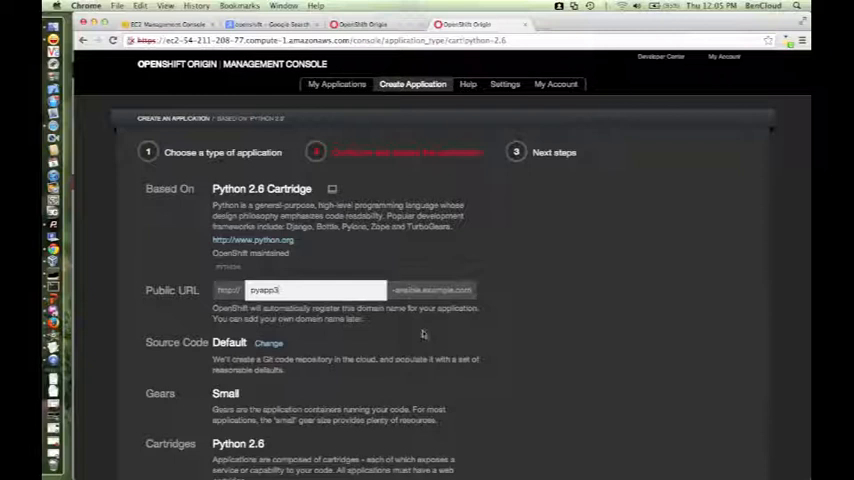
# Submit the third application, pyapp3, for creation
pyautogui.scroll(-3)
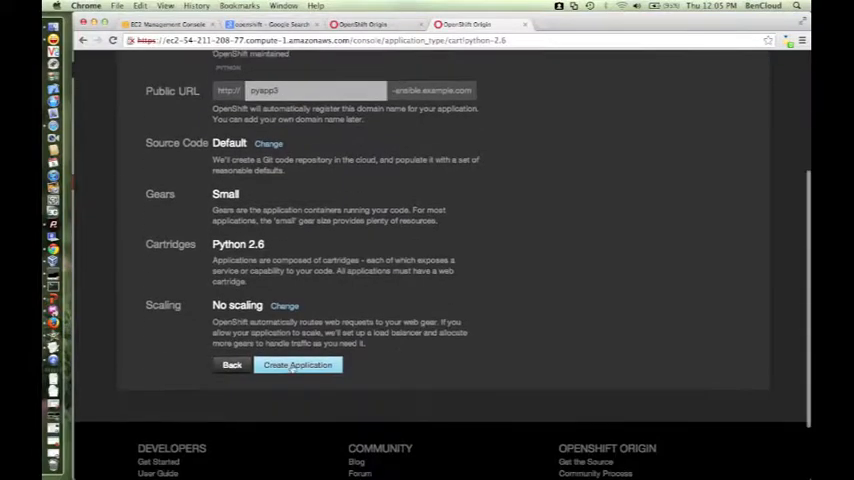
pyautogui.click(296, 364)
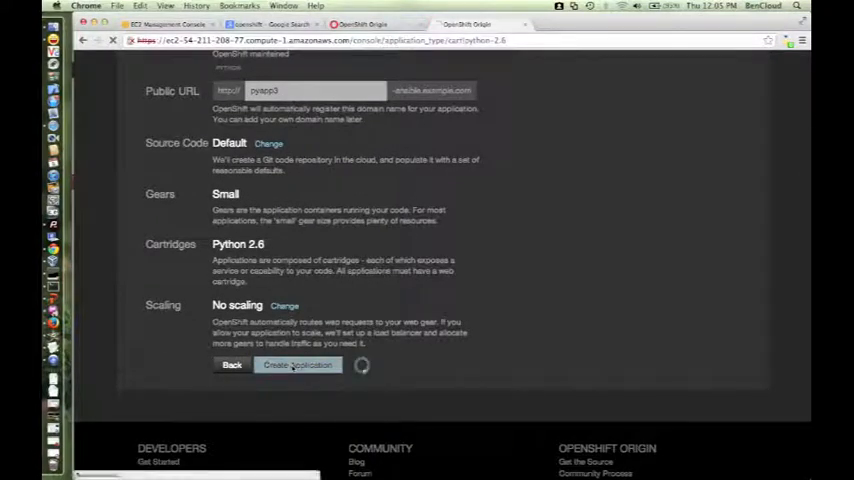
pyautogui.click(296, 364)
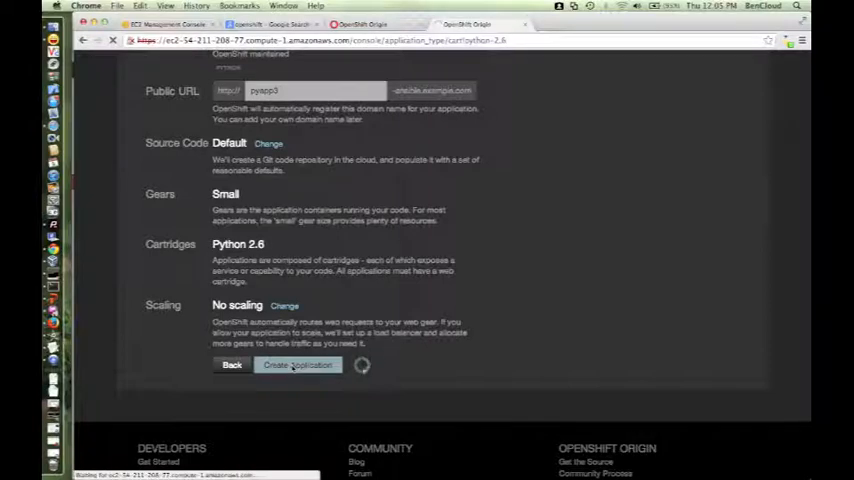